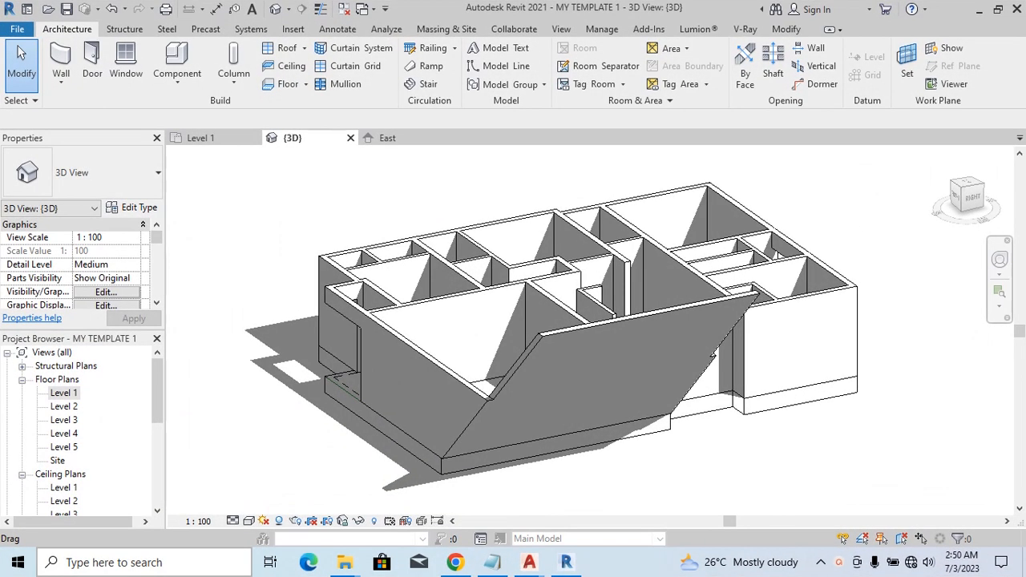
{"action": "mouse_move", "coordinate": [851, 227]}
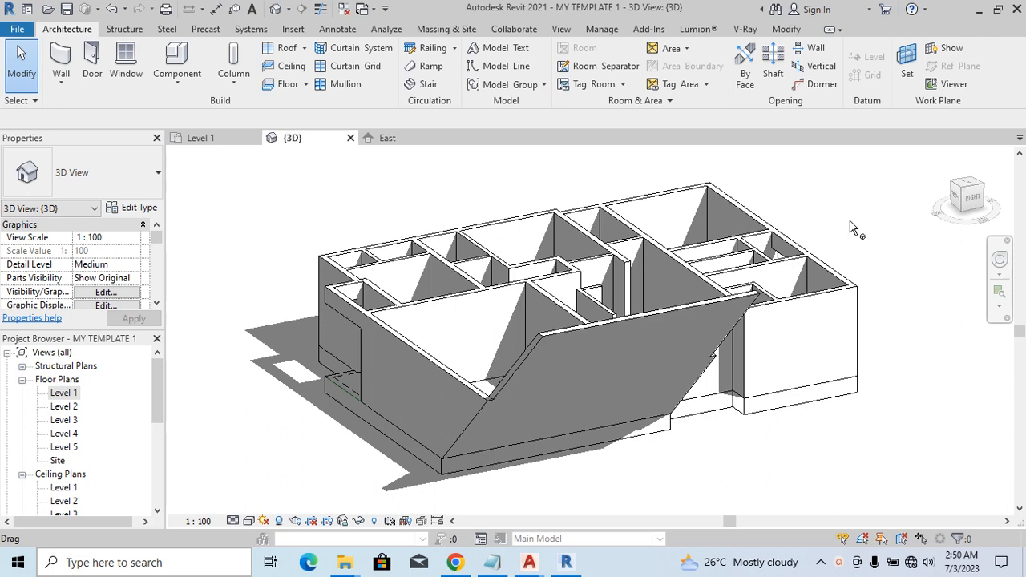
{"action": "mouse_move", "coordinate": [832, 229]}
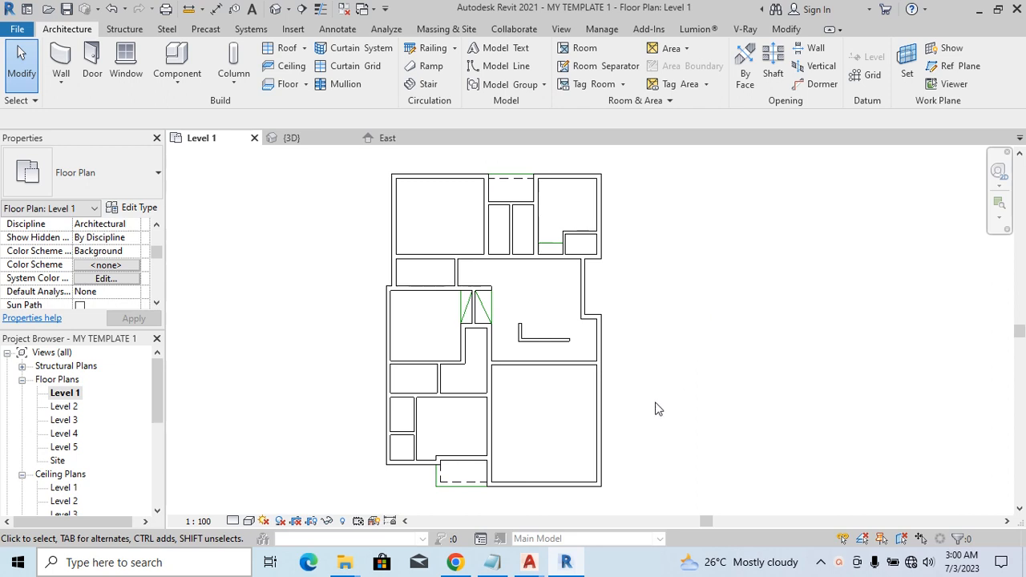
{"action": "mouse_move", "coordinate": [632, 415]}
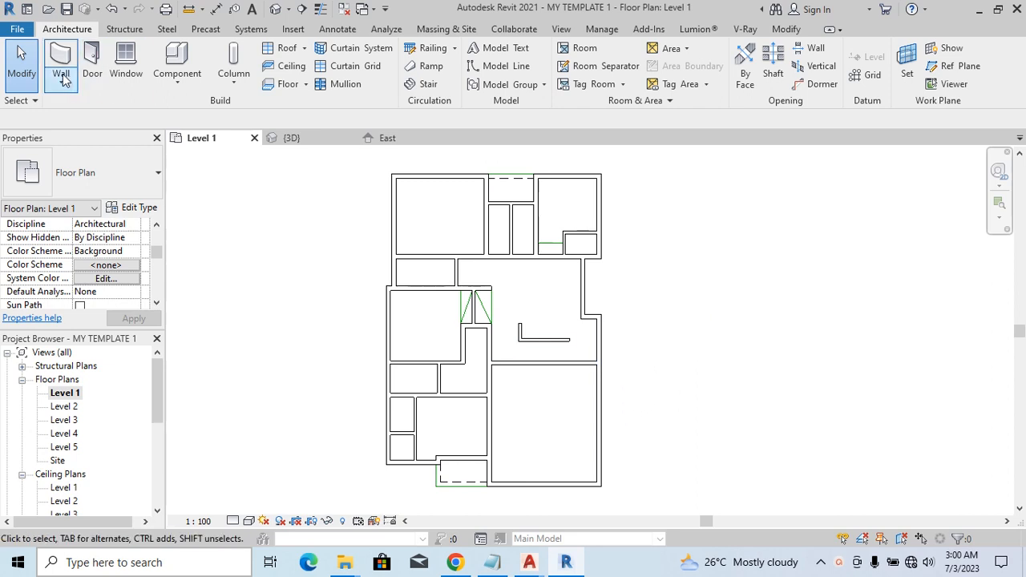
Step: Draw a freestanding wall on Level 1, then a second one via Create Similar
{"action": "left_click", "coordinate": [61, 60]}
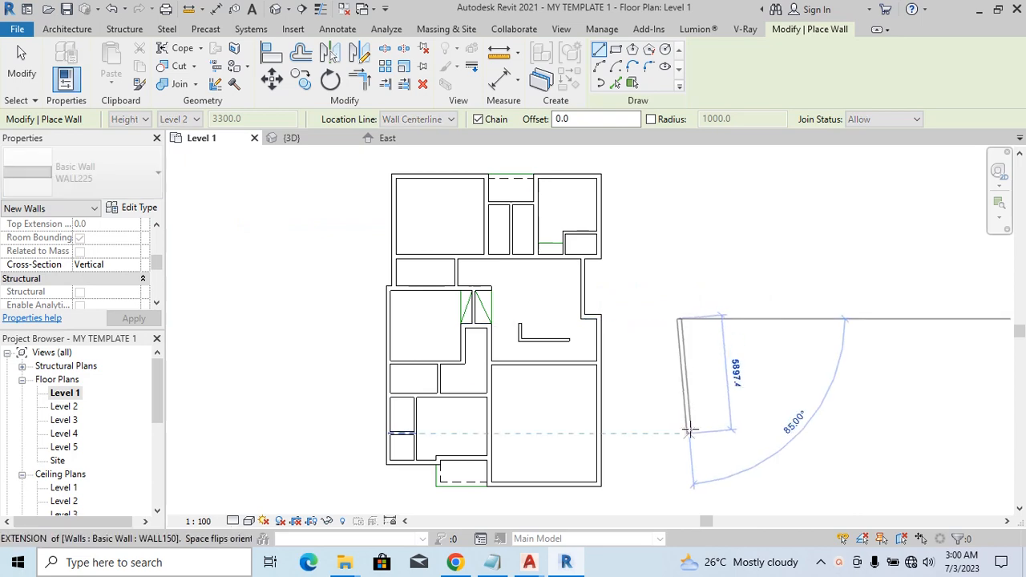
{"action": "right_click", "coordinate": [697, 433]}
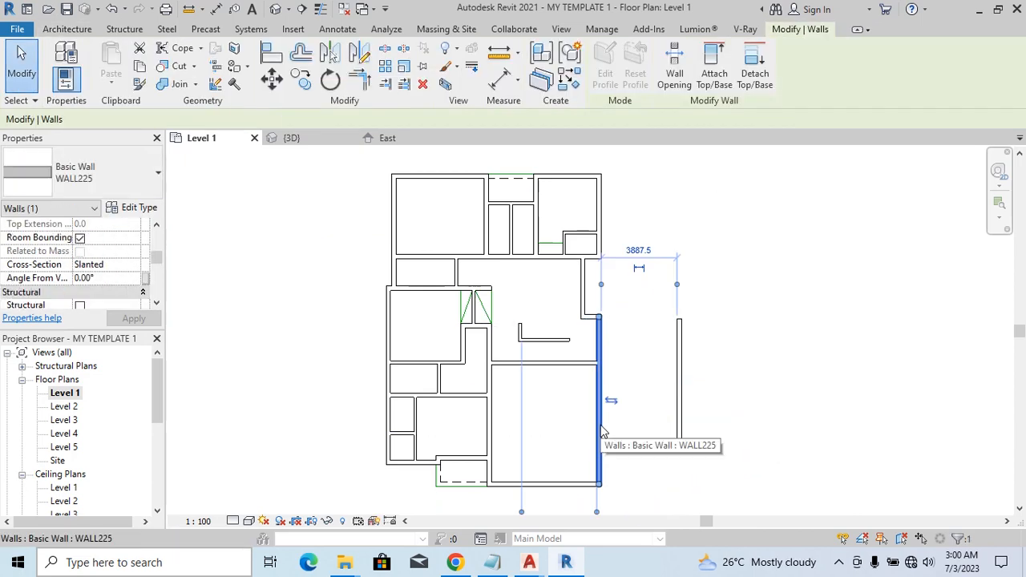
{"action": "right_click", "coordinate": [601, 401]}
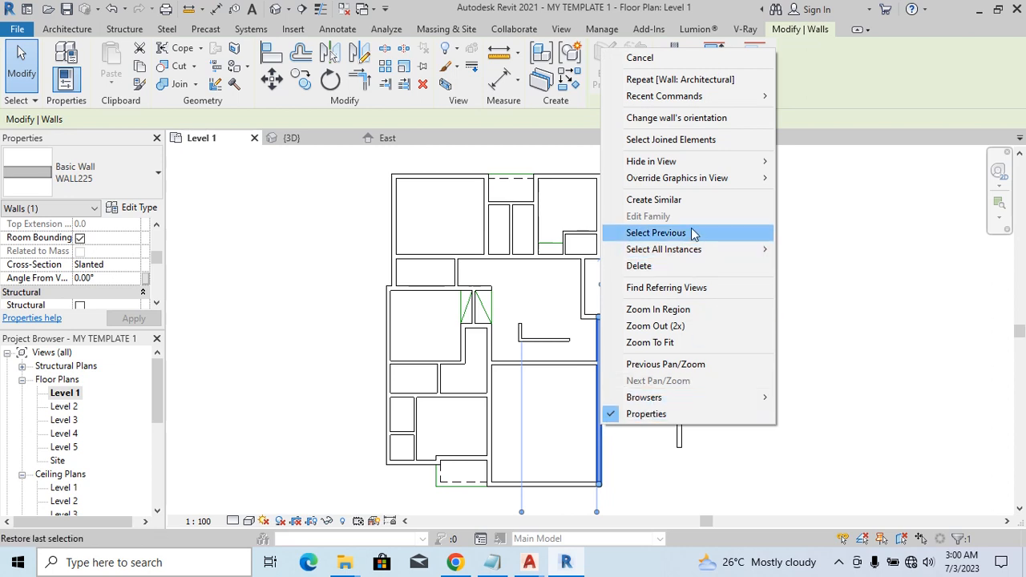
{"action": "mouse_move", "coordinate": [669, 199]}
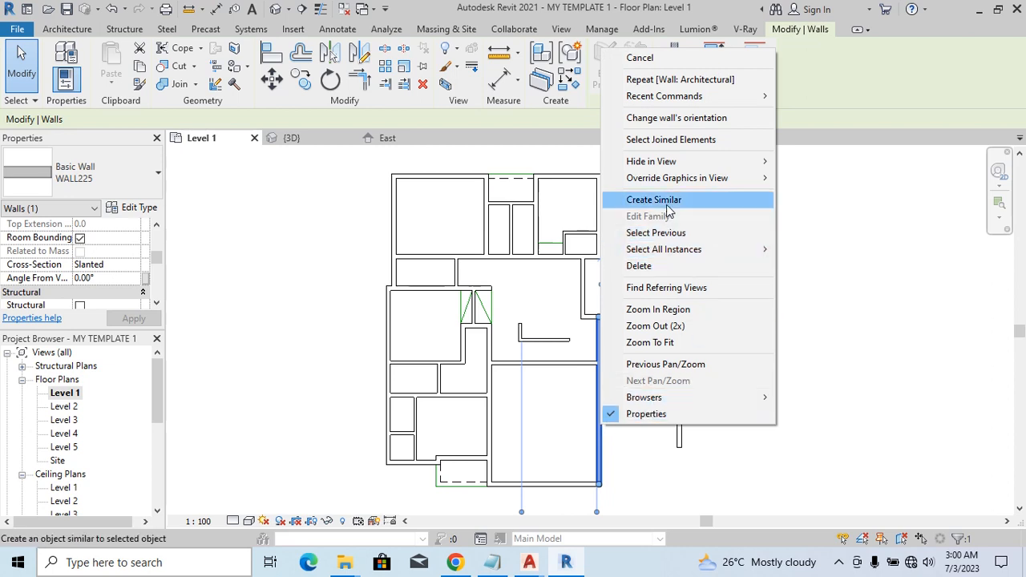
{"action": "left_click", "coordinate": [653, 198]}
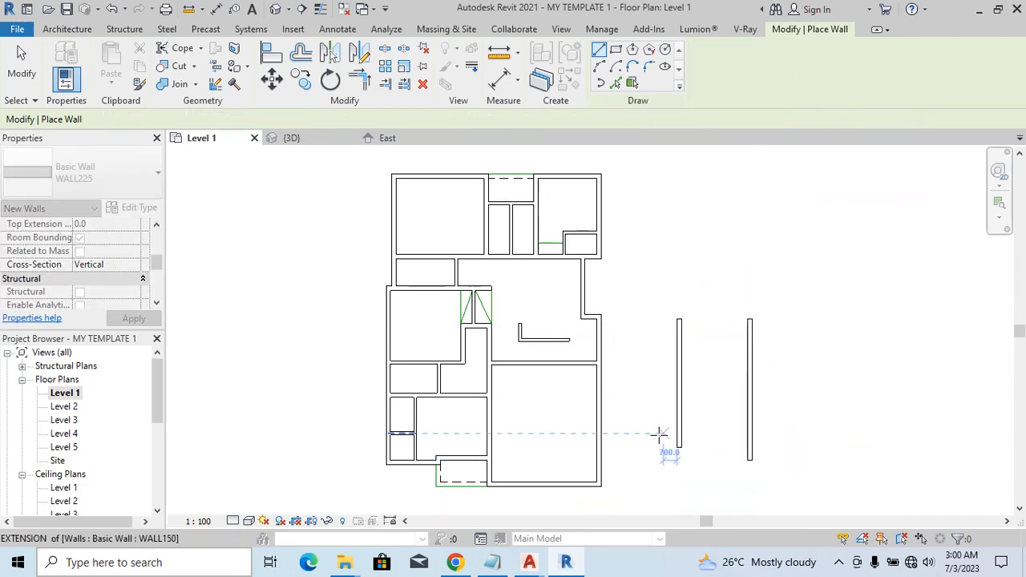
{"action": "key", "text": "Escape"}
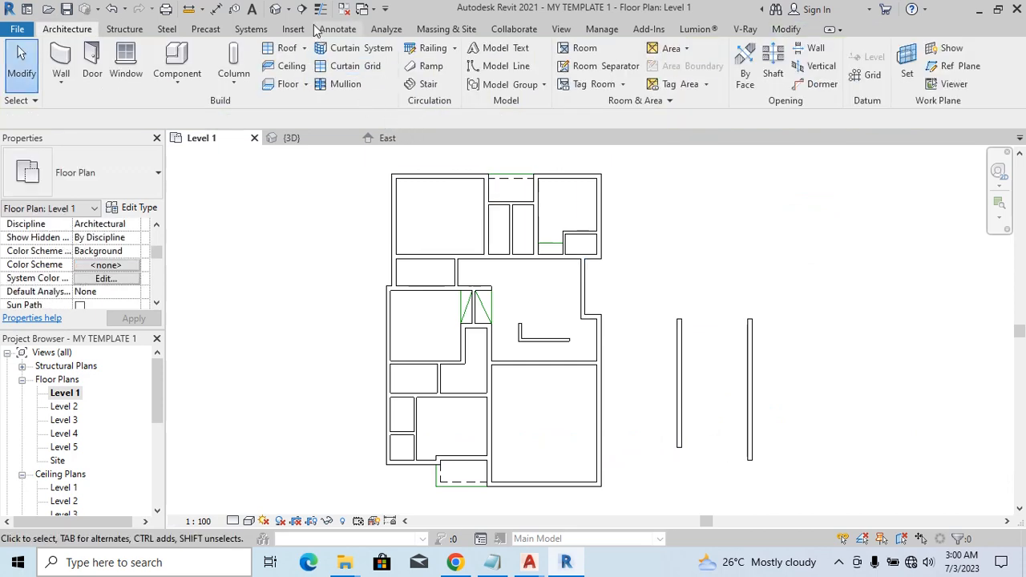
Step: Show the house and the two new walls in the 3D view
{"action": "left_click", "coordinate": [290, 137]}
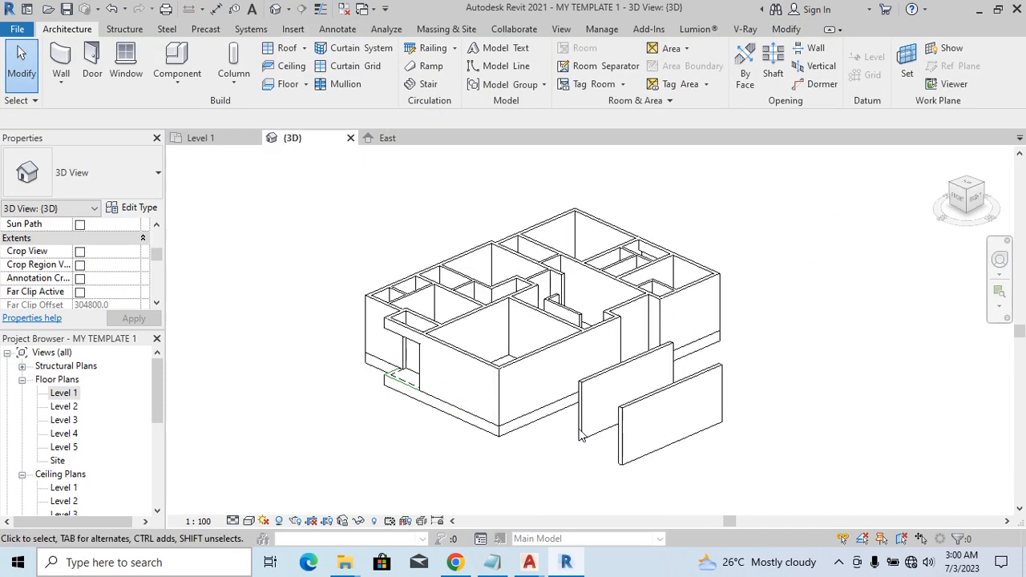
{"action": "left_click", "coordinate": [682, 356]}
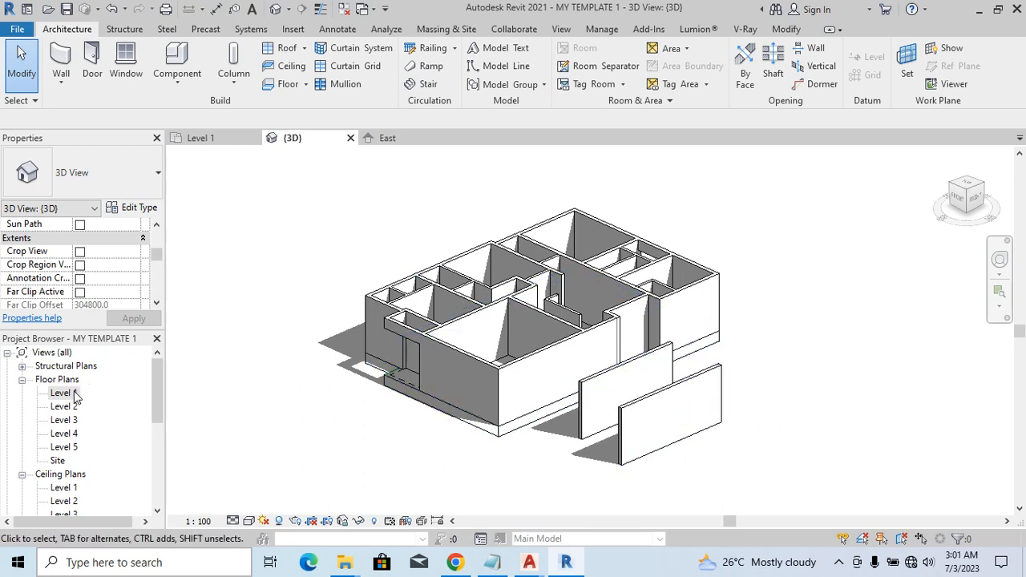
Step: On the Level 1 plan, give the right exterior wall a Slanted cross-section (angle 0.00°)
{"action": "double_click", "coordinate": [64, 392]}
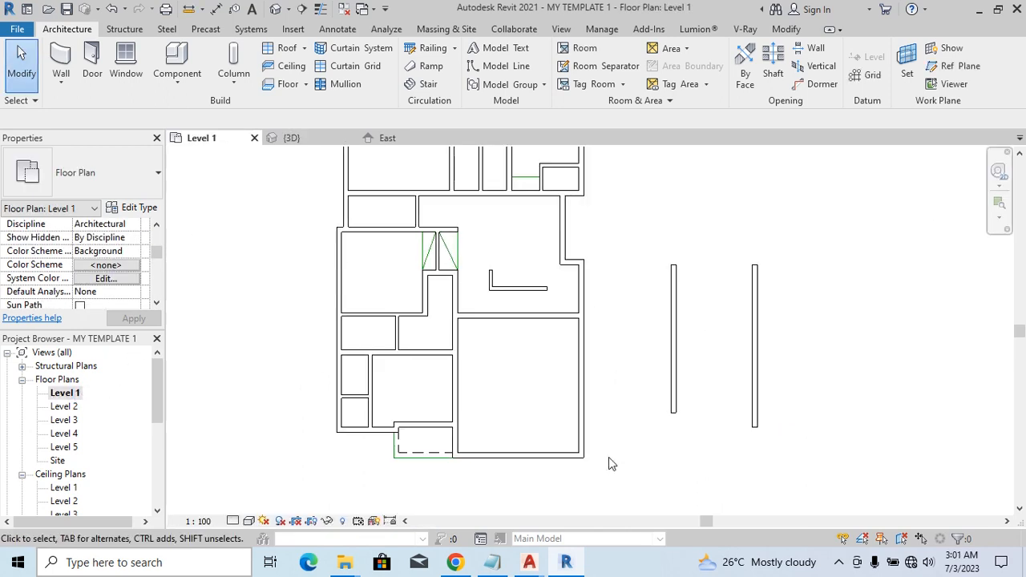
{"action": "mouse_move", "coordinate": [585, 392]}
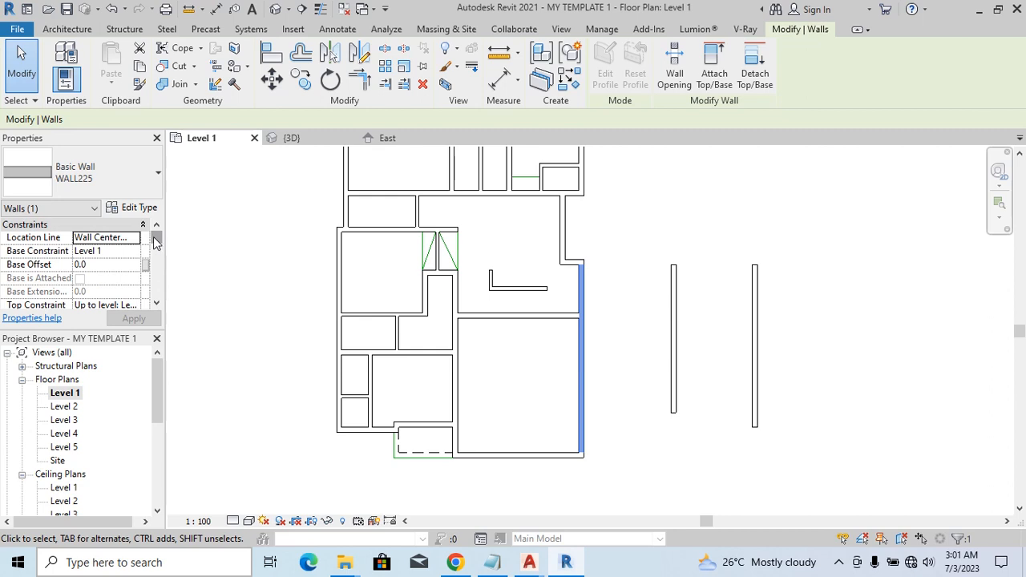
{"action": "scroll", "scroll_direction": "down", "scroll_amount": 3}
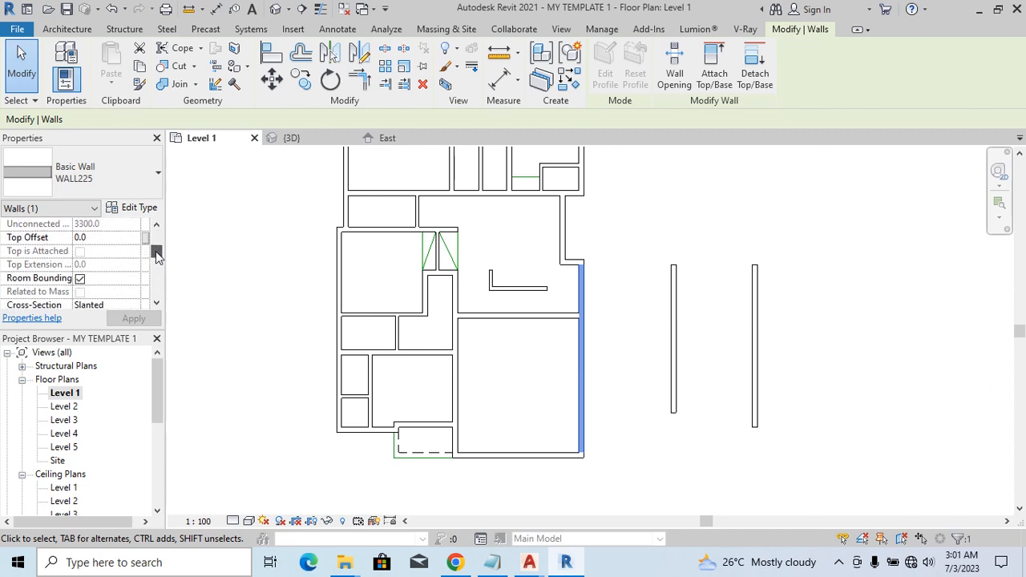
{"action": "scroll", "scroll_direction": "down", "scroll_amount": 3}
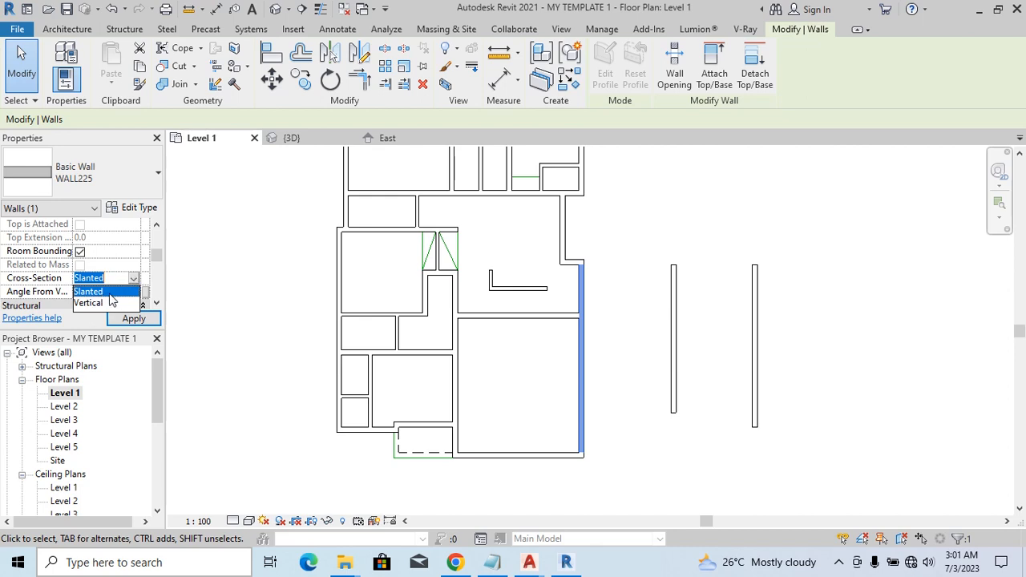
{"action": "left_click", "coordinate": [88, 277]}
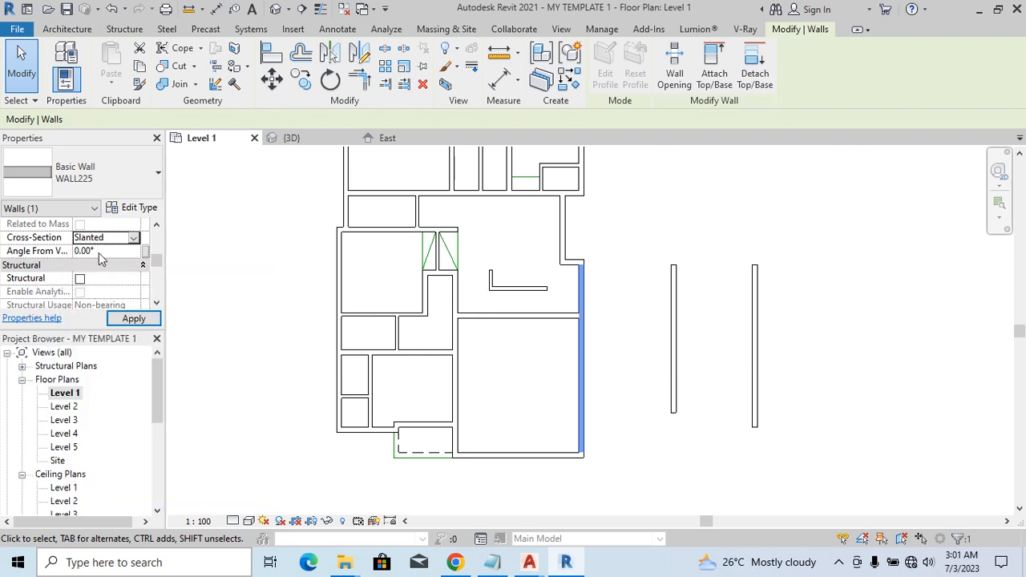
{"action": "mouse_move", "coordinate": [290, 291]}
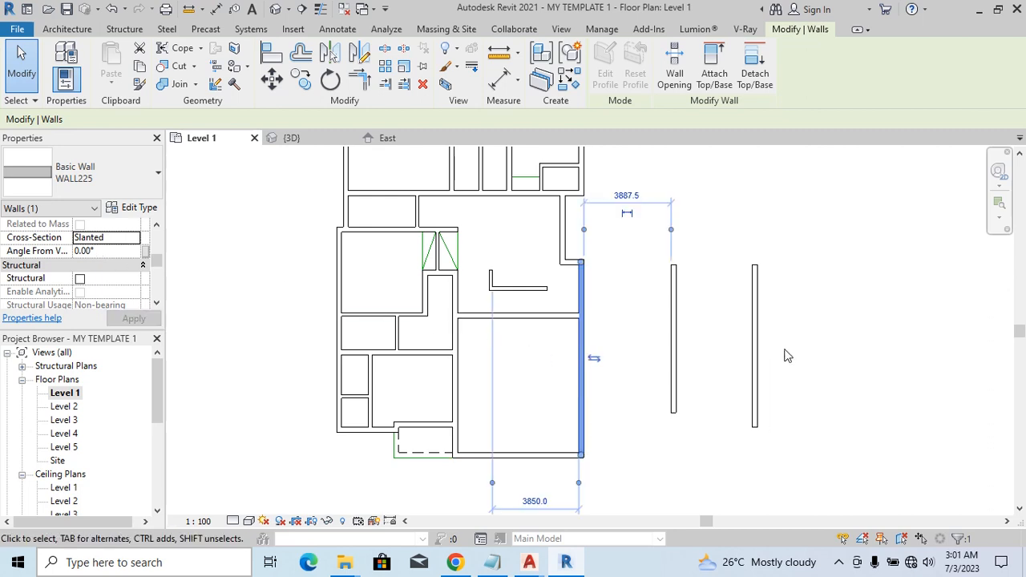
{"action": "mouse_move", "coordinate": [705, 346]}
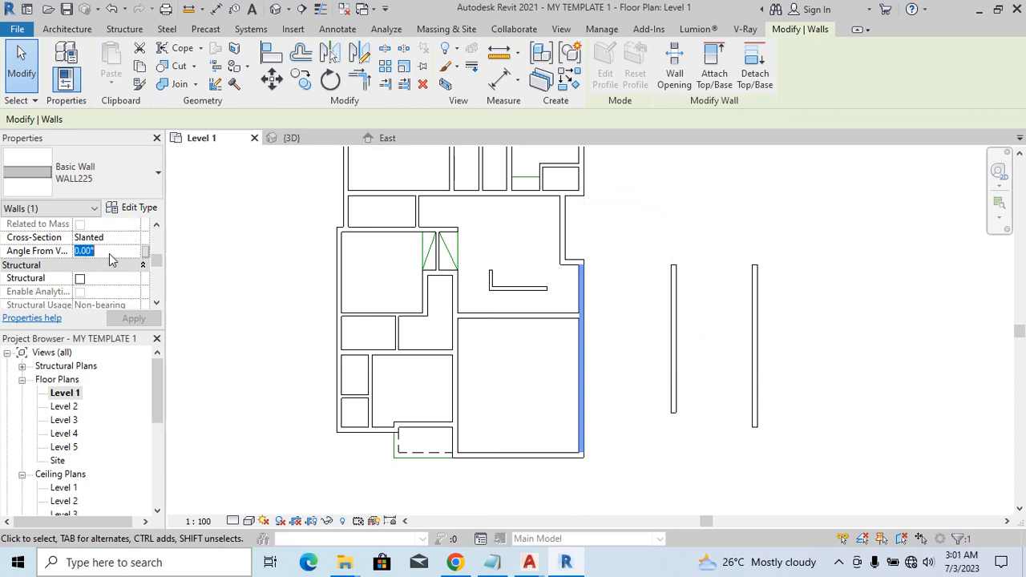
Step: Lean the wall 45° from vertical and unjoin it from its neighbouring walls
{"action": "type", "text": "45"}
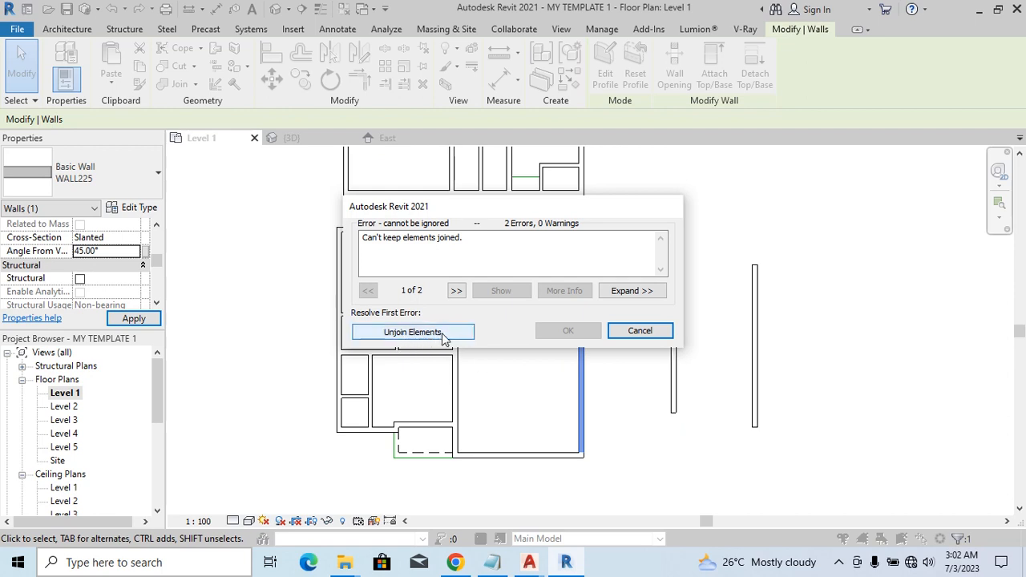
{"action": "left_click", "coordinate": [412, 331]}
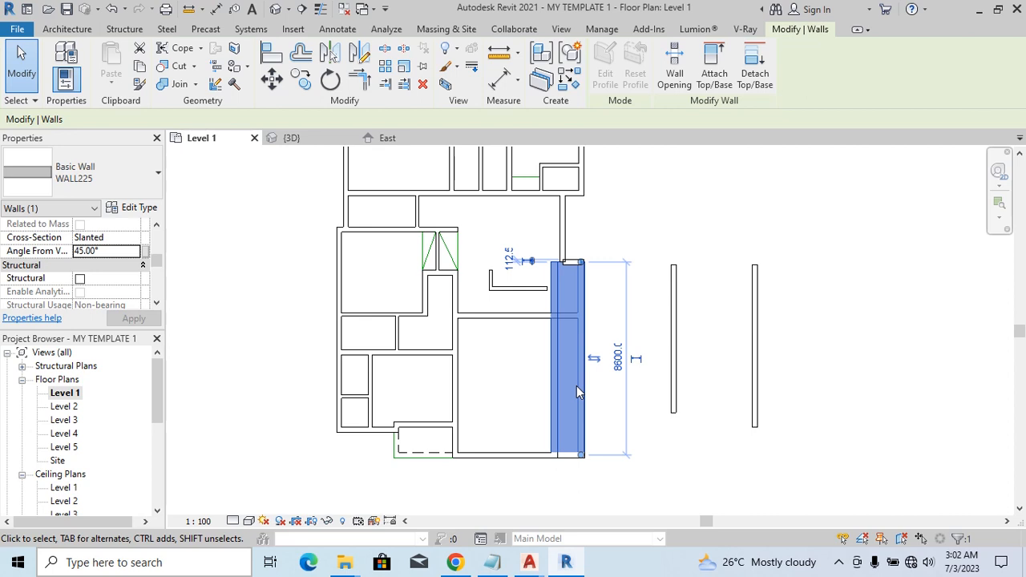
Step: Inspect the 45° leaning wall in the 3D view
{"action": "left_click", "coordinate": [291, 137]}
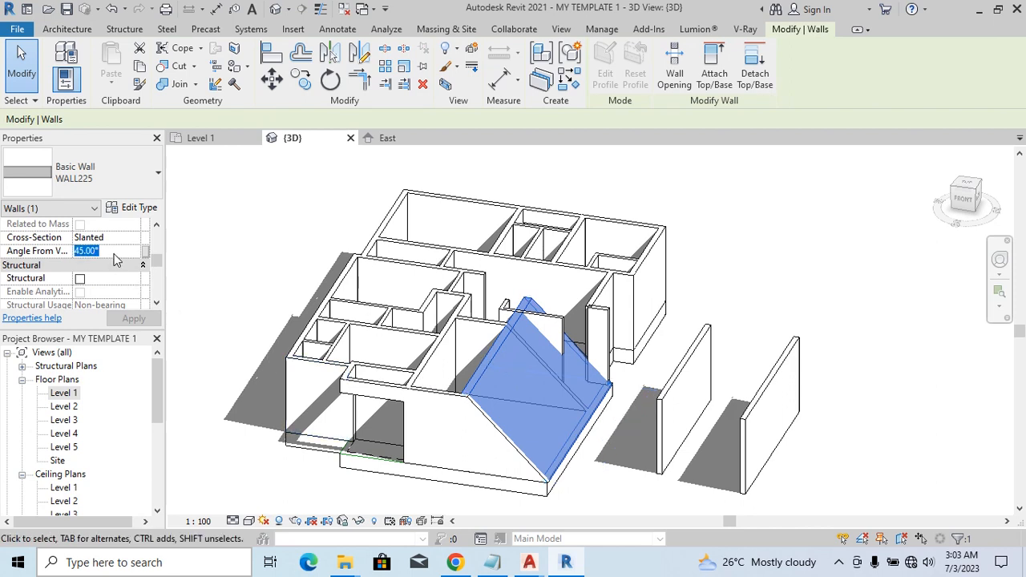
Step: Reset the wall's Angle From Vertical to 0.00° so it stands upright again
{"action": "type", "text": "0"}
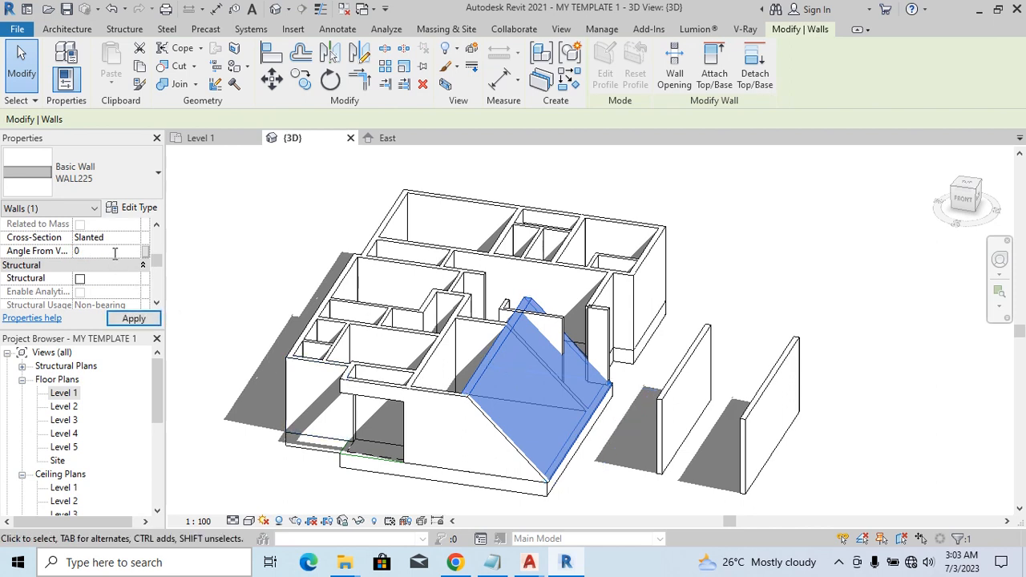
{"action": "left_click", "coordinate": [134, 318]}
{"action": "type", "text": "-45"}
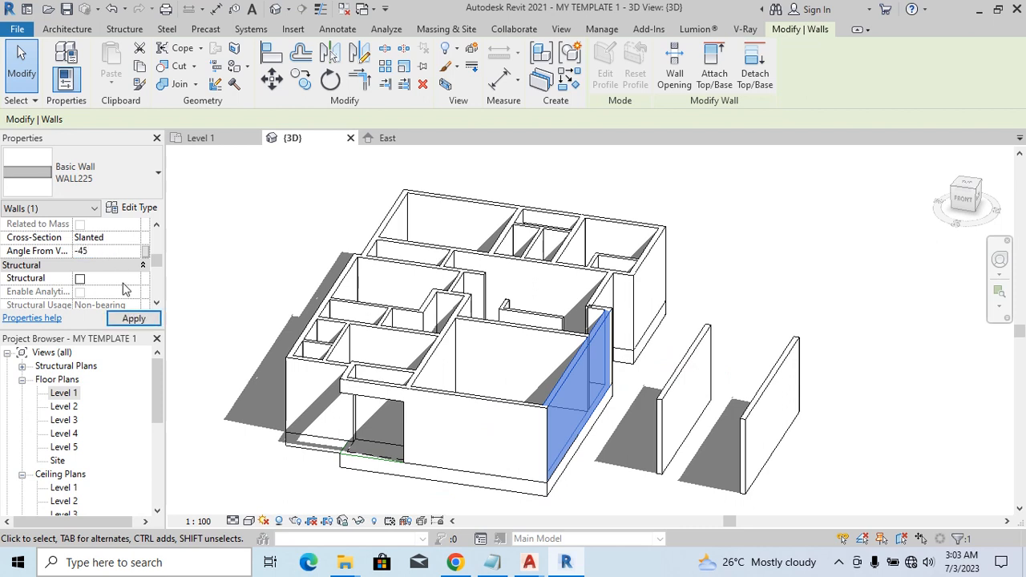
{"action": "left_click", "coordinate": [134, 318]}
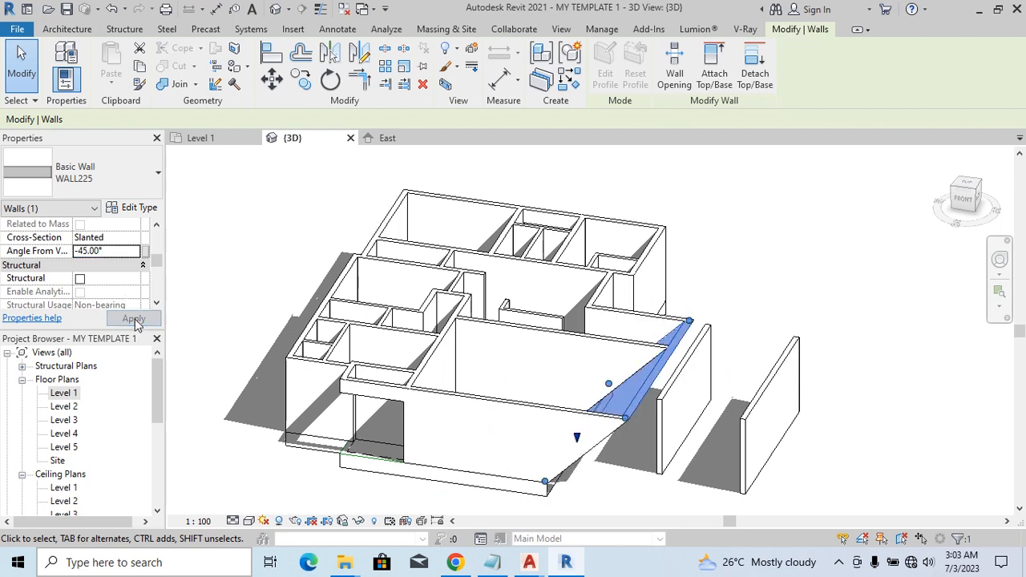
{"action": "left_click", "coordinate": [134, 318]}
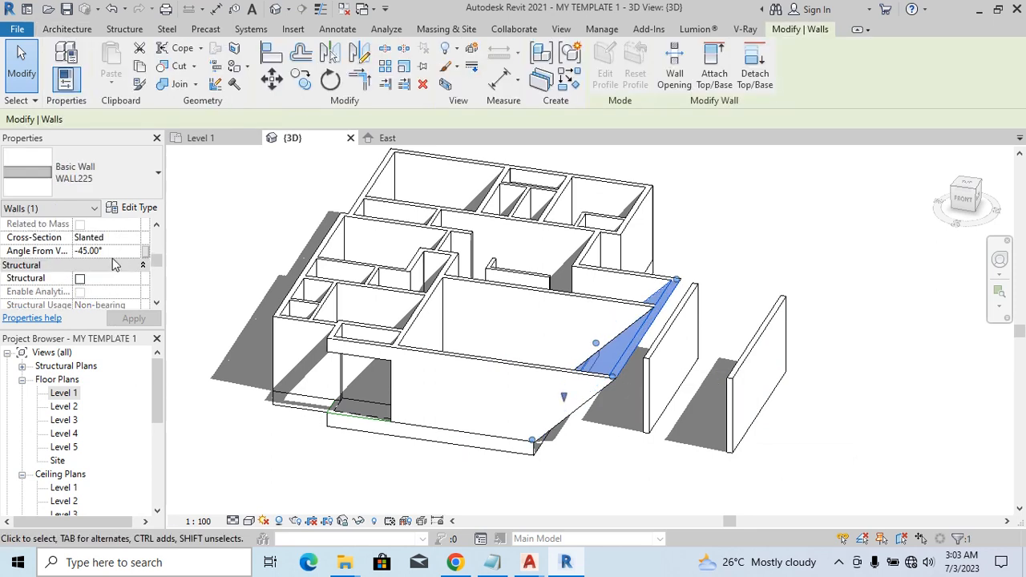
{"action": "type", "text": "0.00"}
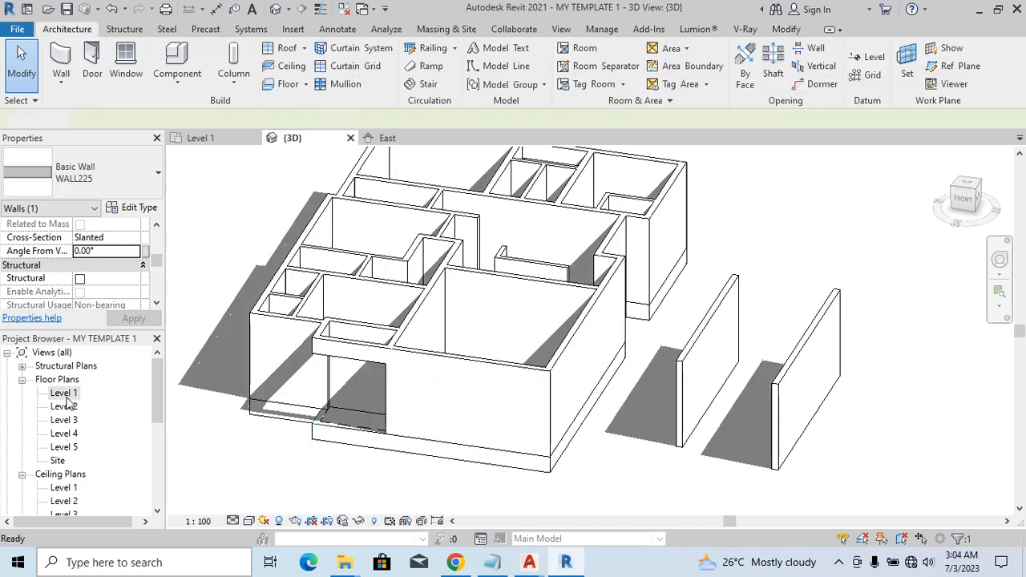
Step: Return to the Level 1 floor plan showing the 6000 and 5400 dimensions
{"action": "double_click", "coordinate": [63, 393]}
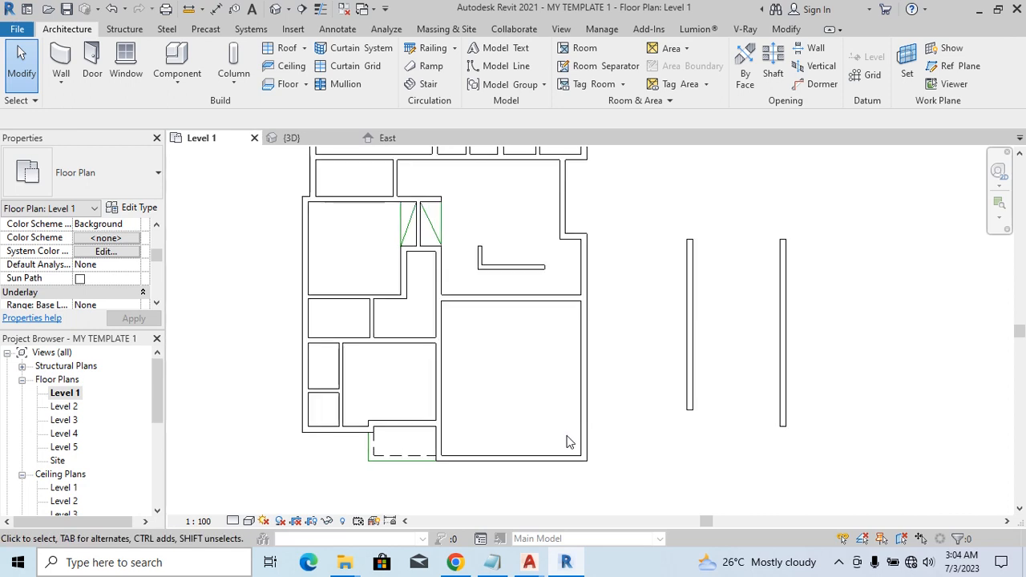
{"action": "mouse_move", "coordinate": [611, 405]}
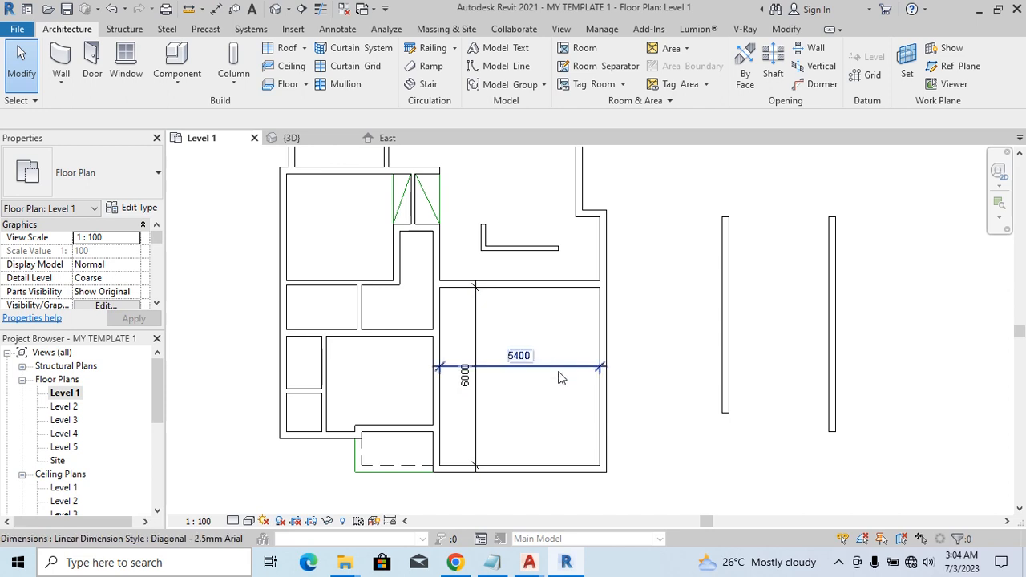
Step: In 3D, select the right exterior wall and enter -45 for its Slanted angle
{"action": "left_click", "coordinate": [621, 442]}
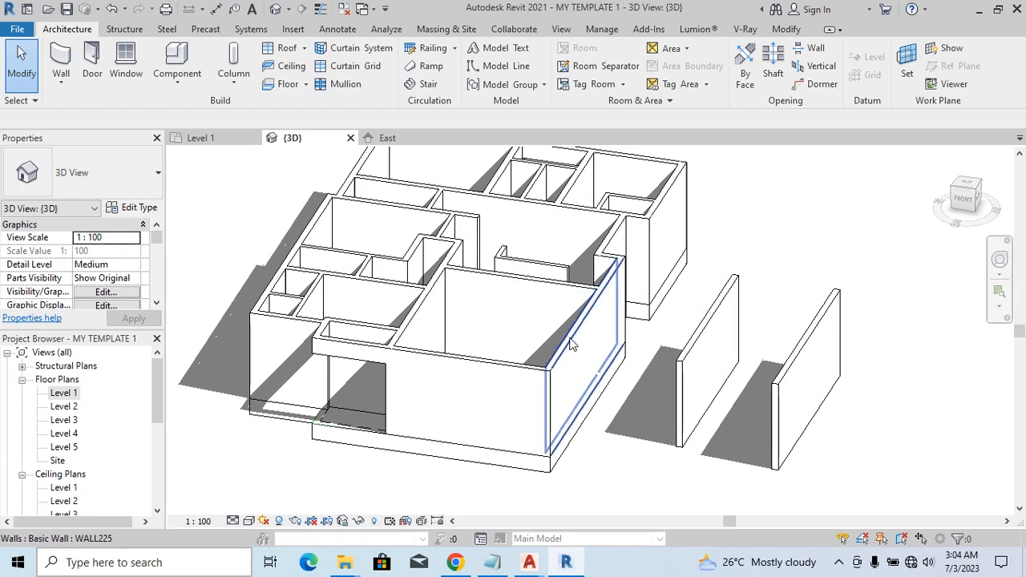
{"action": "left_click", "coordinate": [581, 312]}
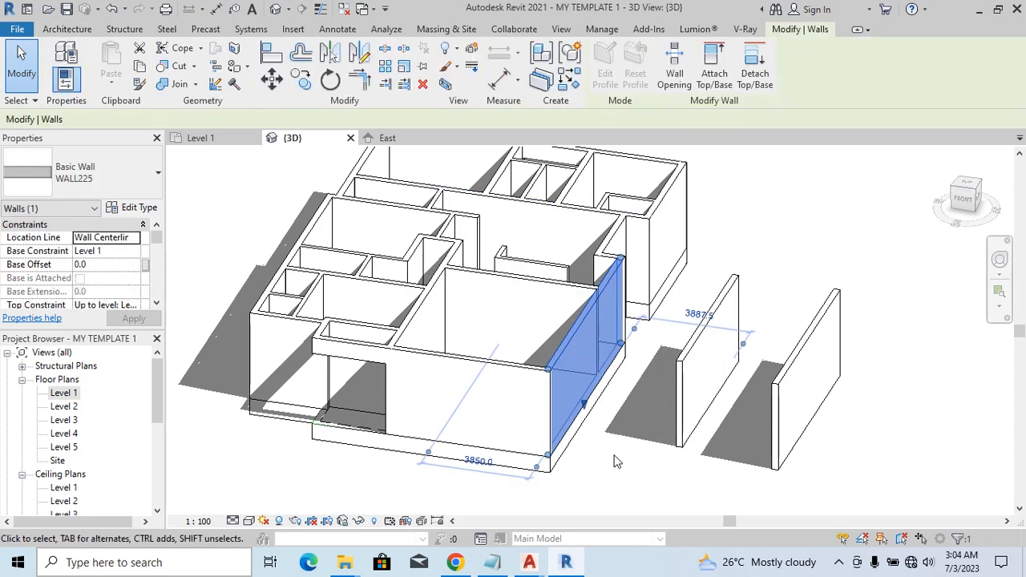
{"action": "mouse_move", "coordinate": [181, 300]}
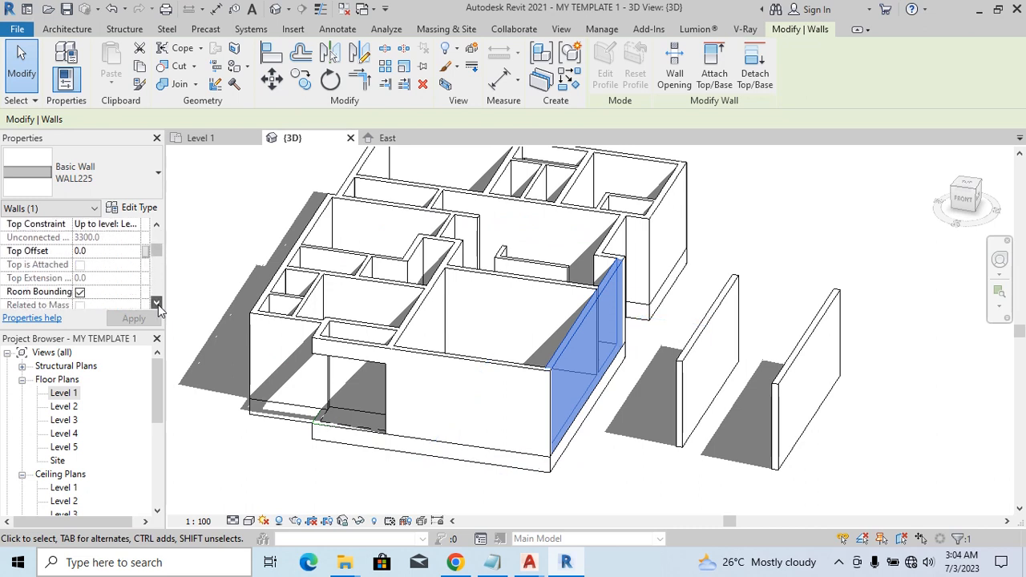
{"action": "scroll", "scroll_direction": "down", "scroll_amount": 3}
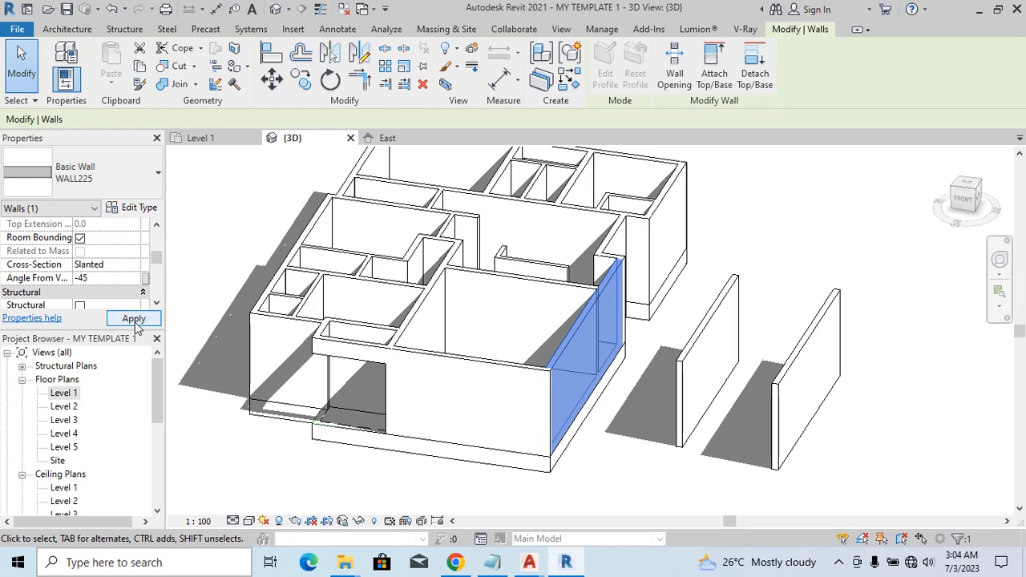
Step: Apply the -45° slant, deleting the blocking 5400 dimension when Revit complains
{"action": "left_click", "coordinate": [134, 318]}
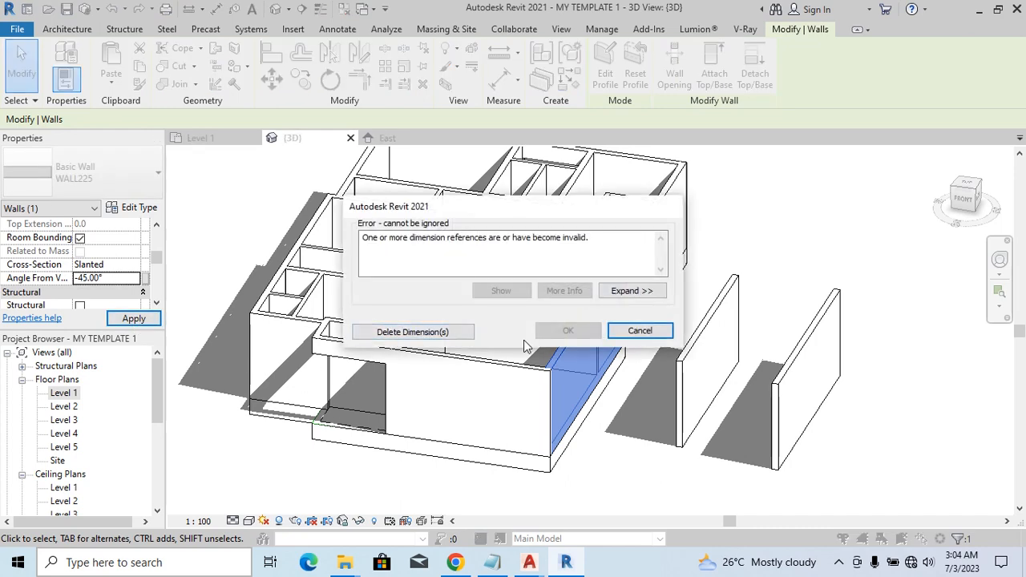
{"action": "mouse_move", "coordinate": [413, 331]}
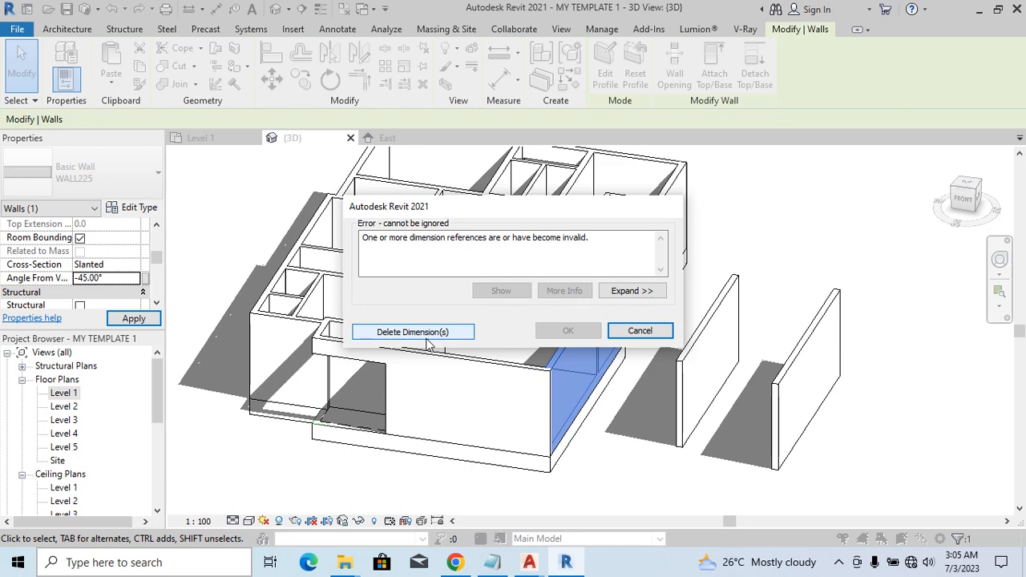
{"action": "mouse_move", "coordinate": [443, 344]}
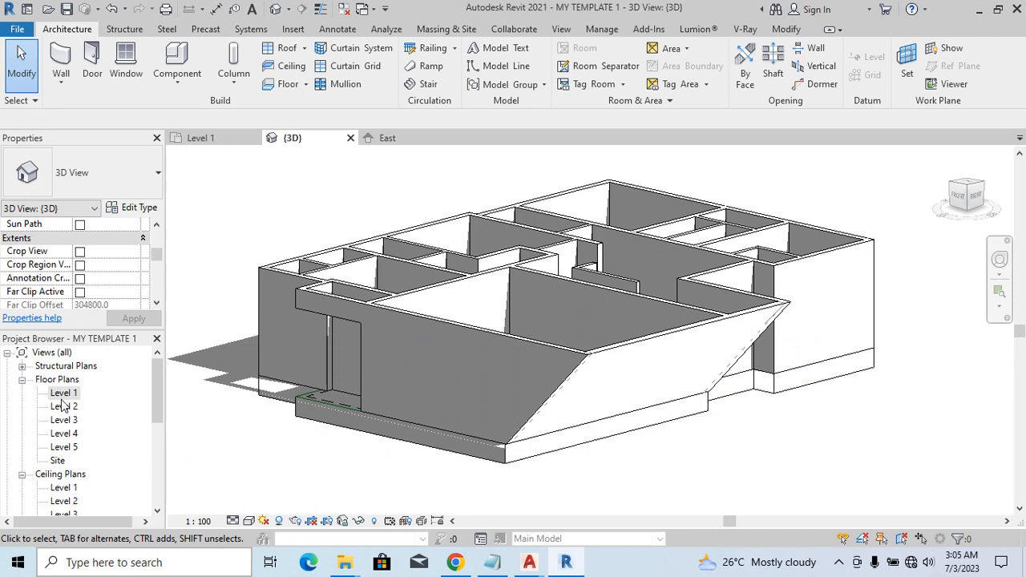
Step: On Level 1, give the bottom exterior wall a Slanted cross-section
{"action": "double_click", "coordinate": [64, 392]}
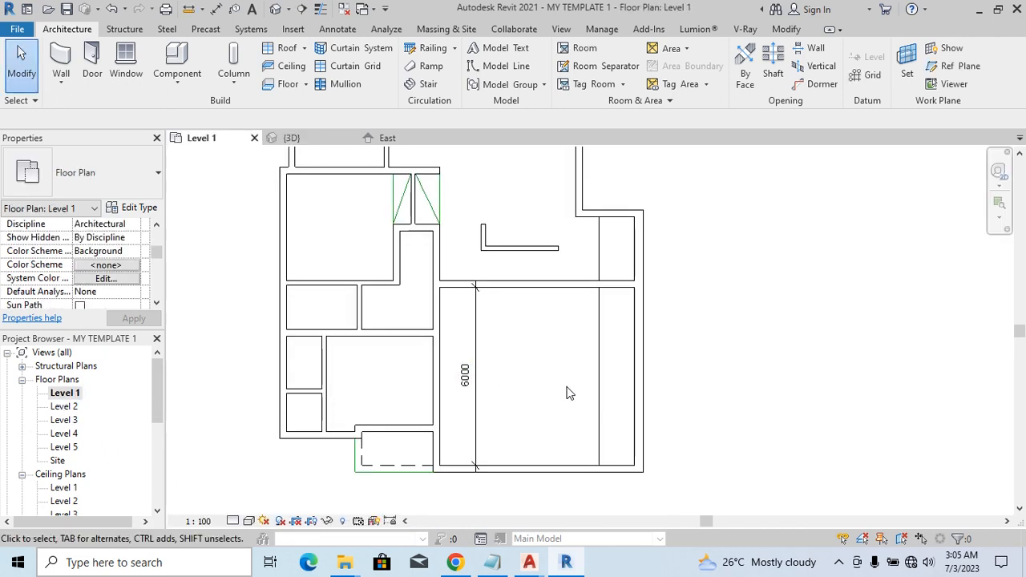
{"action": "mouse_move", "coordinate": [610, 403]}
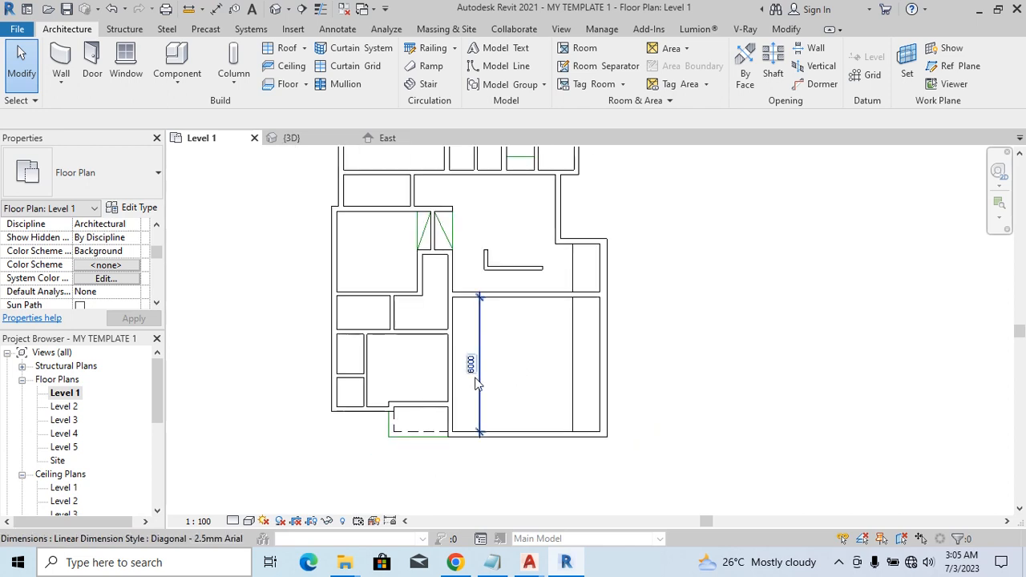
{"action": "left_click", "coordinate": [519, 436]}
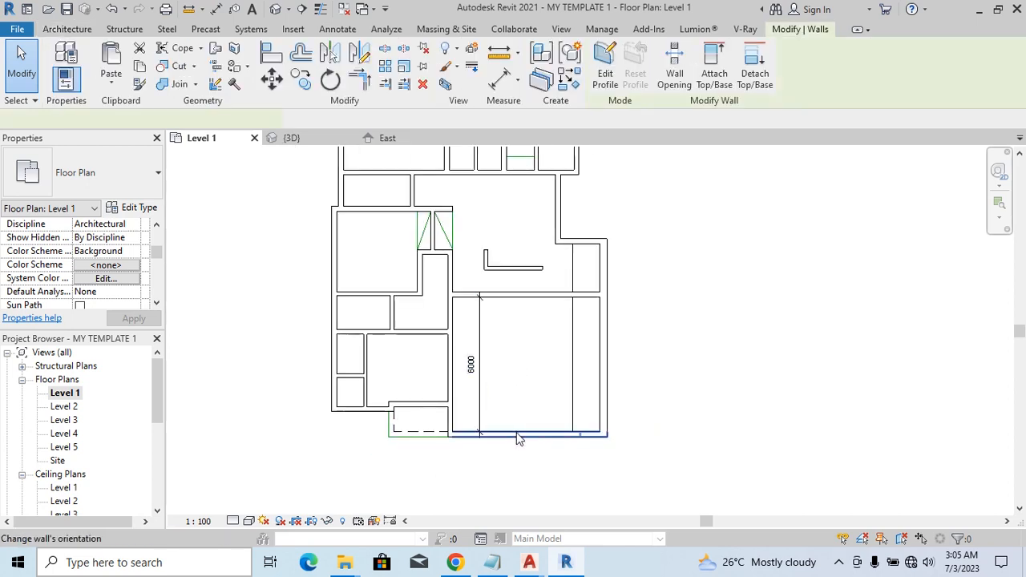
{"action": "left_click", "coordinate": [517, 435]}
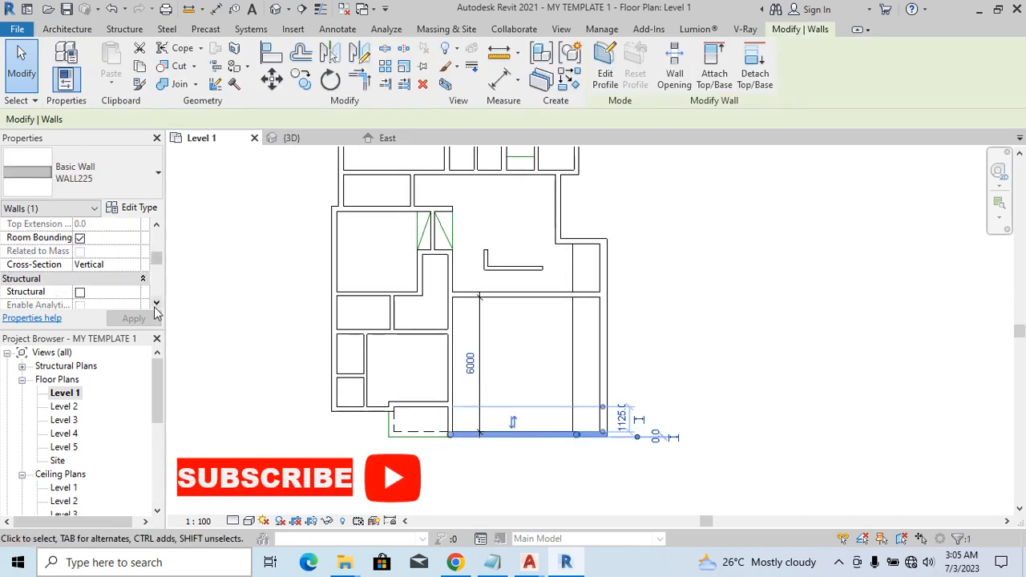
{"action": "scroll", "scroll_direction": "down", "scroll_amount": 3}
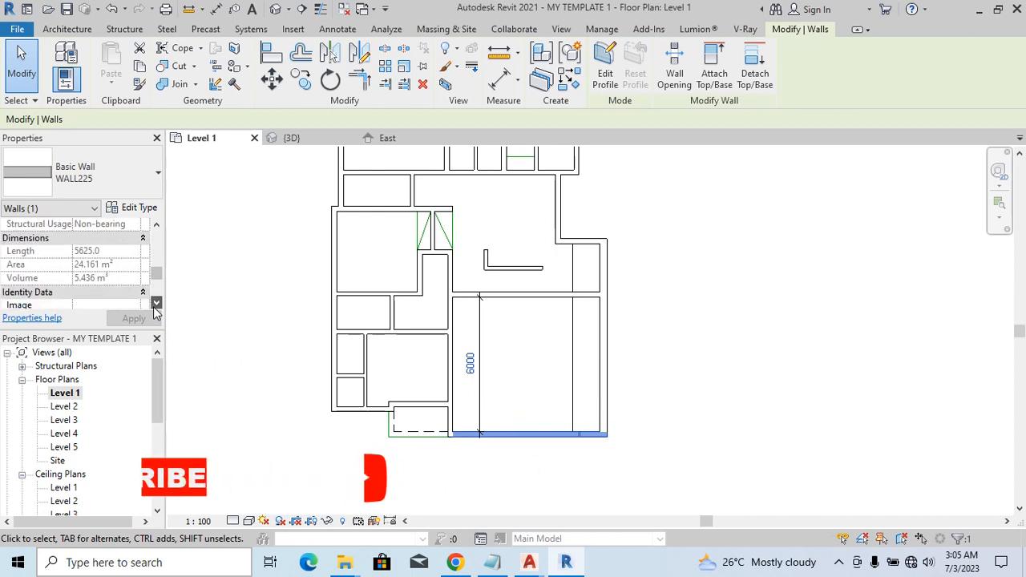
{"action": "scroll", "scroll_direction": "down", "scroll_amount": 3}
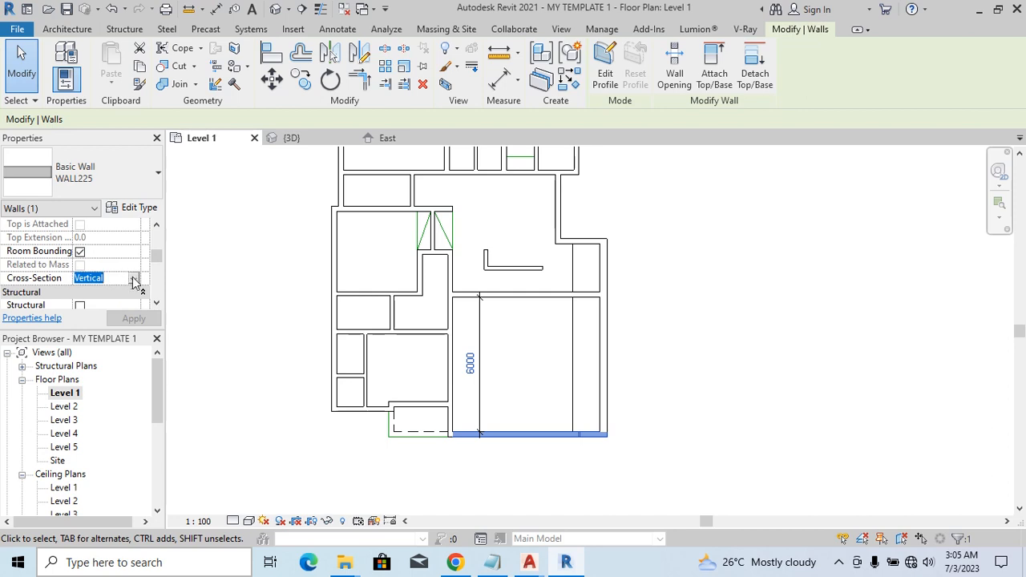
{"action": "left_click", "coordinate": [88, 278]}
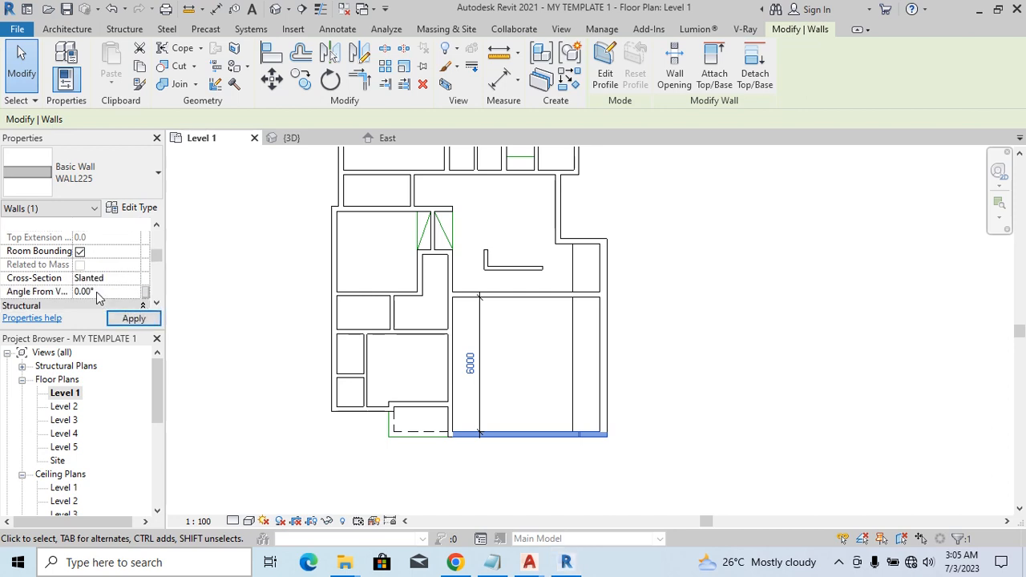
Step: Try a 45° angle, then cancel at the dimension error so the wall stays upright
{"action": "left_click", "coordinate": [108, 291]}
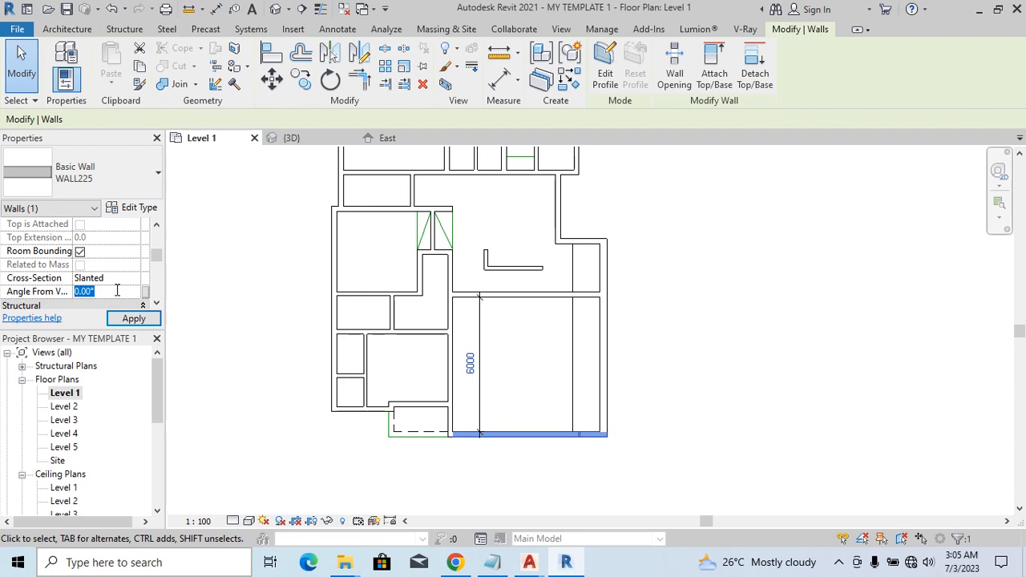
{"action": "type", "text": "45"}
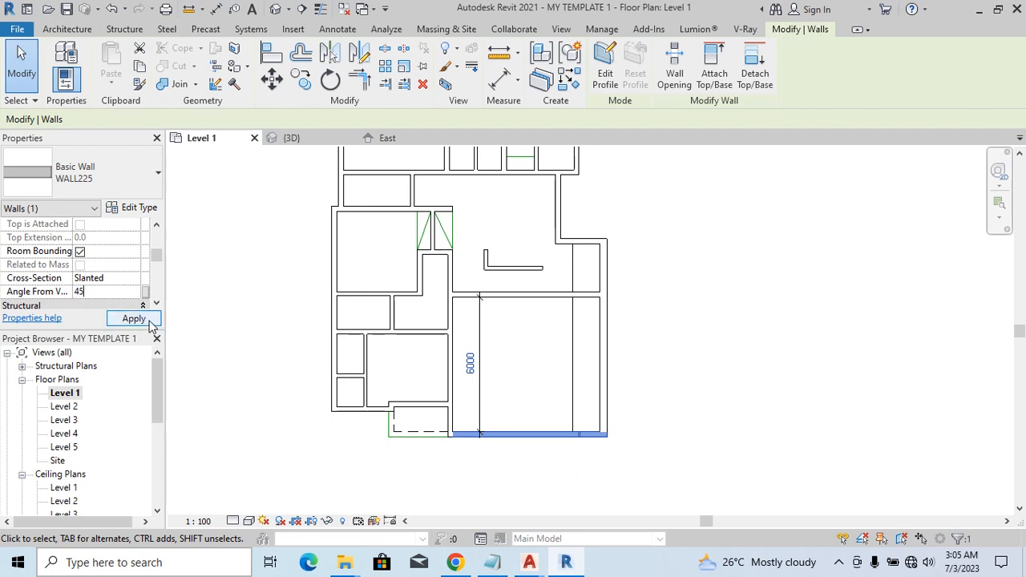
{"action": "left_click", "coordinate": [134, 319]}
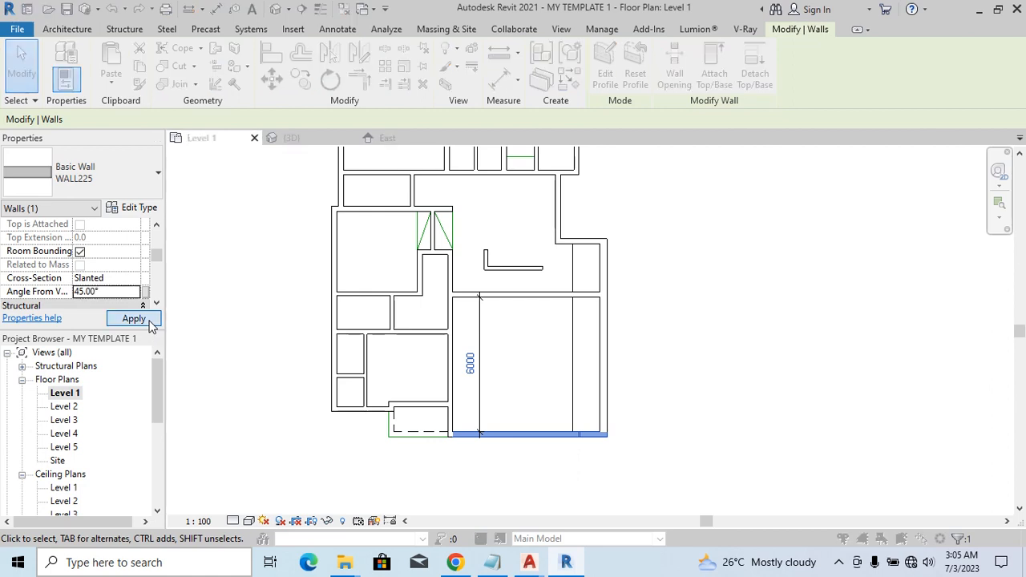
{"action": "left_click", "coordinate": [134, 318]}
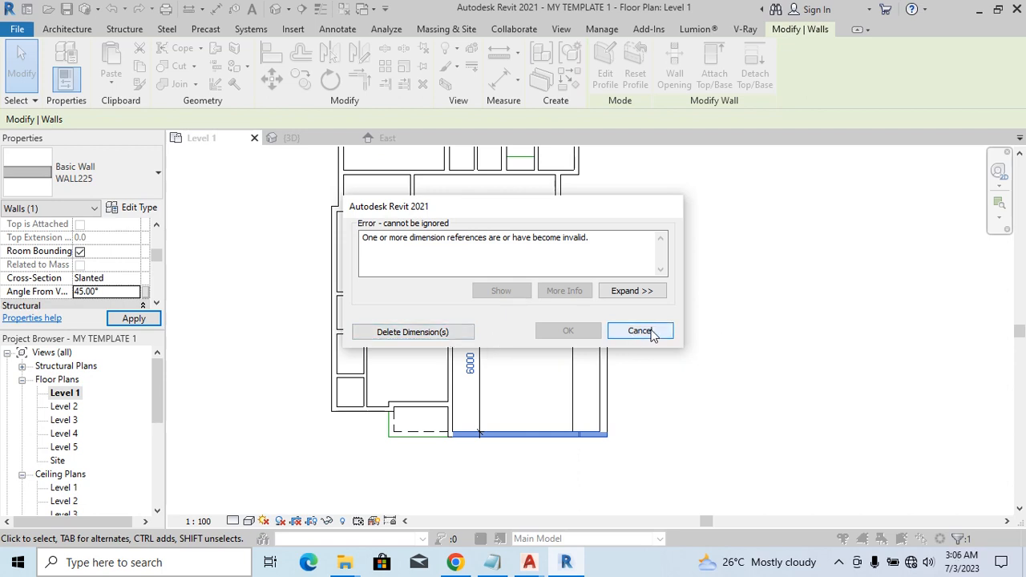
{"action": "left_click", "coordinate": [639, 330]}
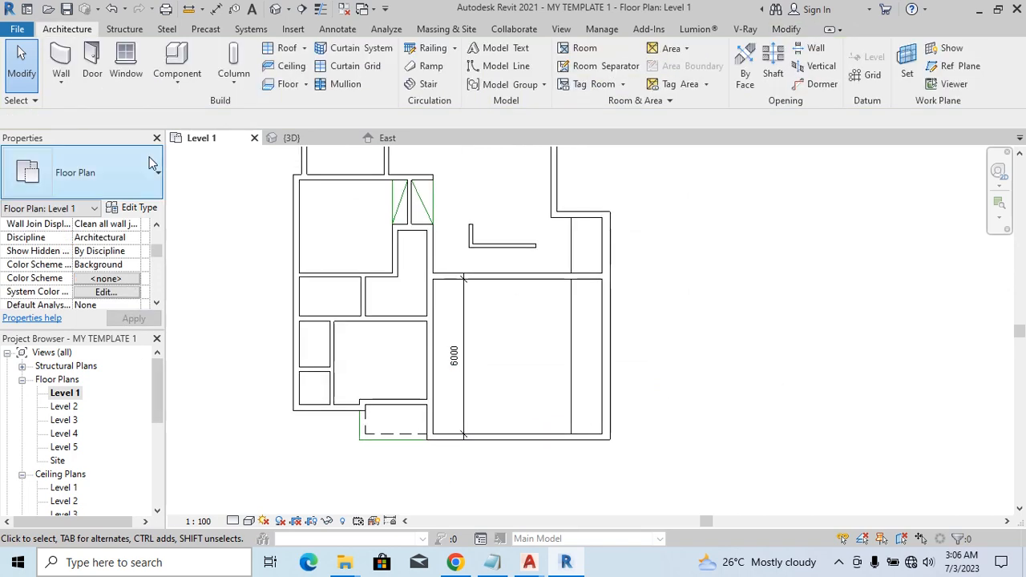
Step: Return to the 3D view showing the outward-slanted right exterior wall
{"action": "left_click", "coordinate": [292, 137]}
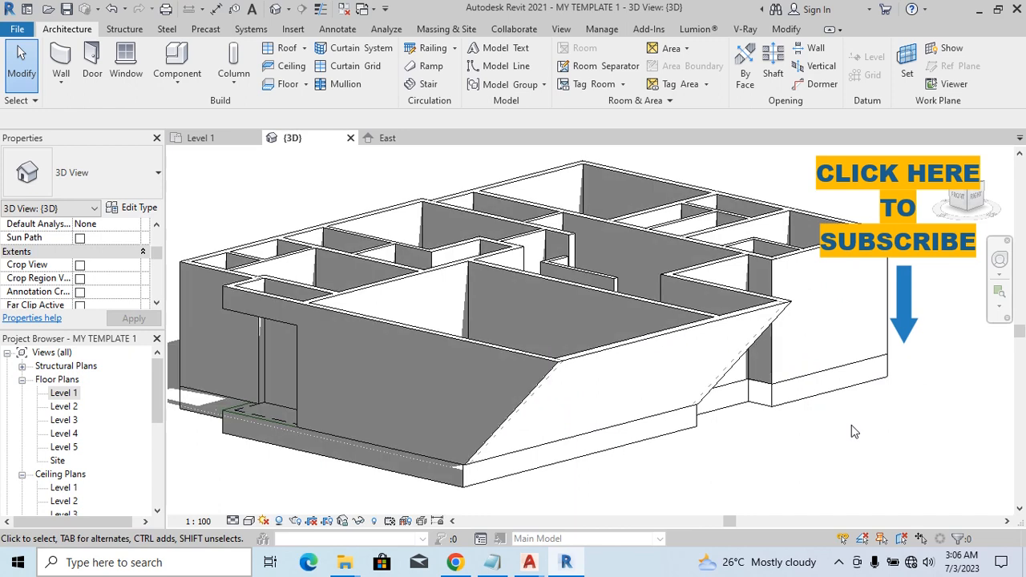
{"action": "mouse_move", "coordinate": [842, 435]}
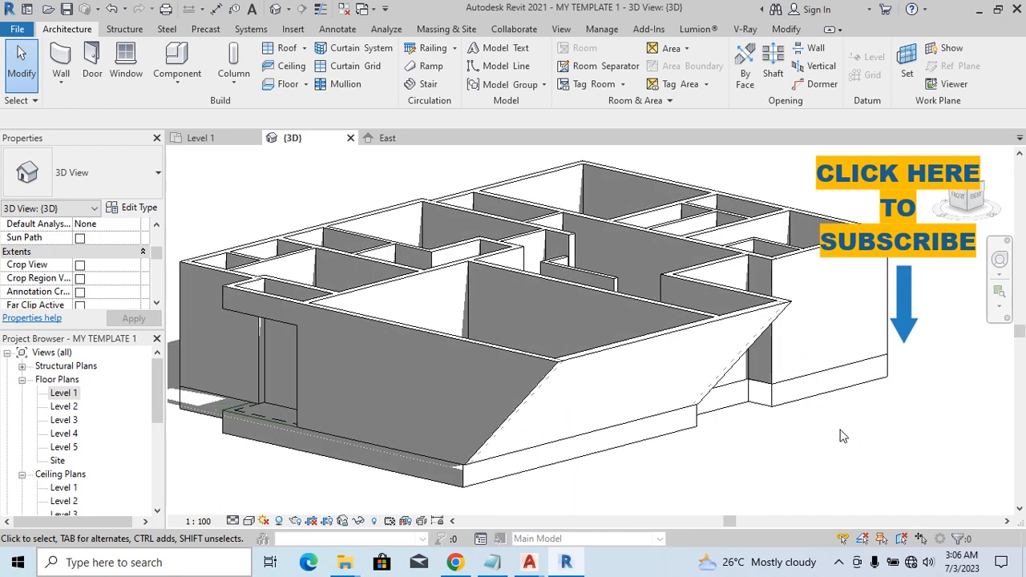